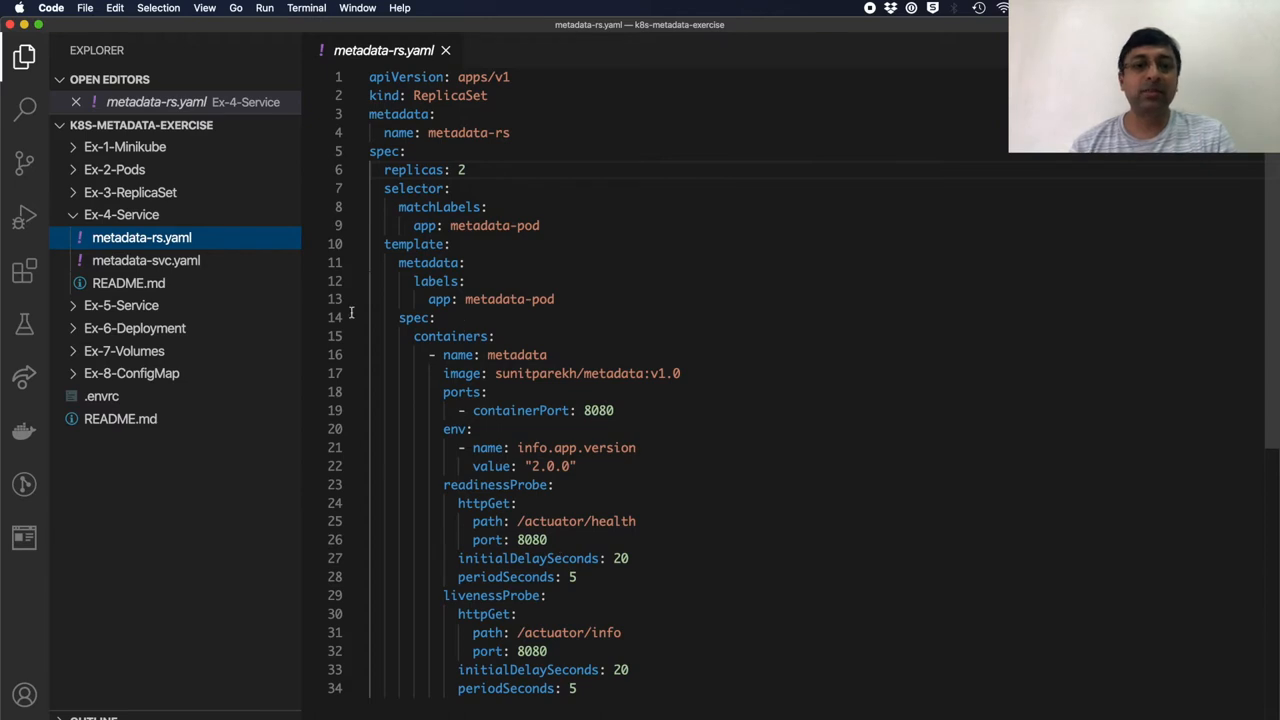
Compare metadata-svc's app selector with the ReplicaSet's pod label app: metadata-pod.
{"action": "left_click", "coordinate": [146, 260]}
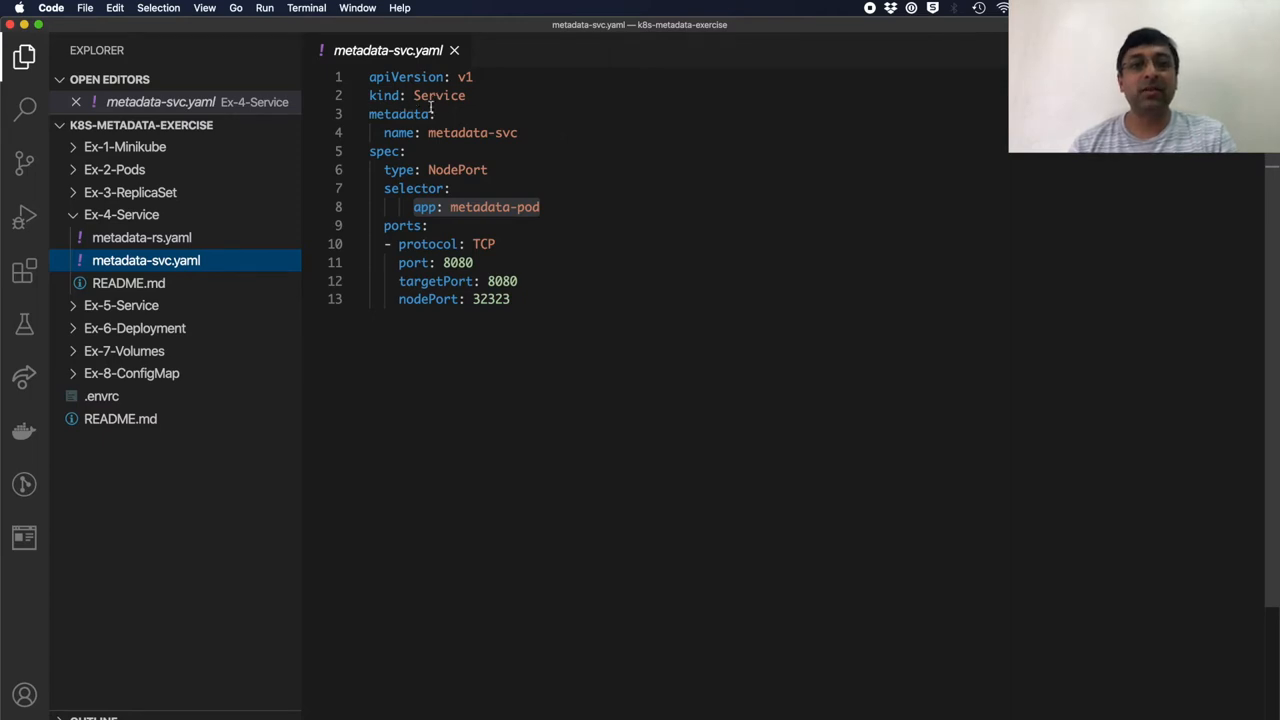
{"action": "double_click", "coordinate": [472, 132]}
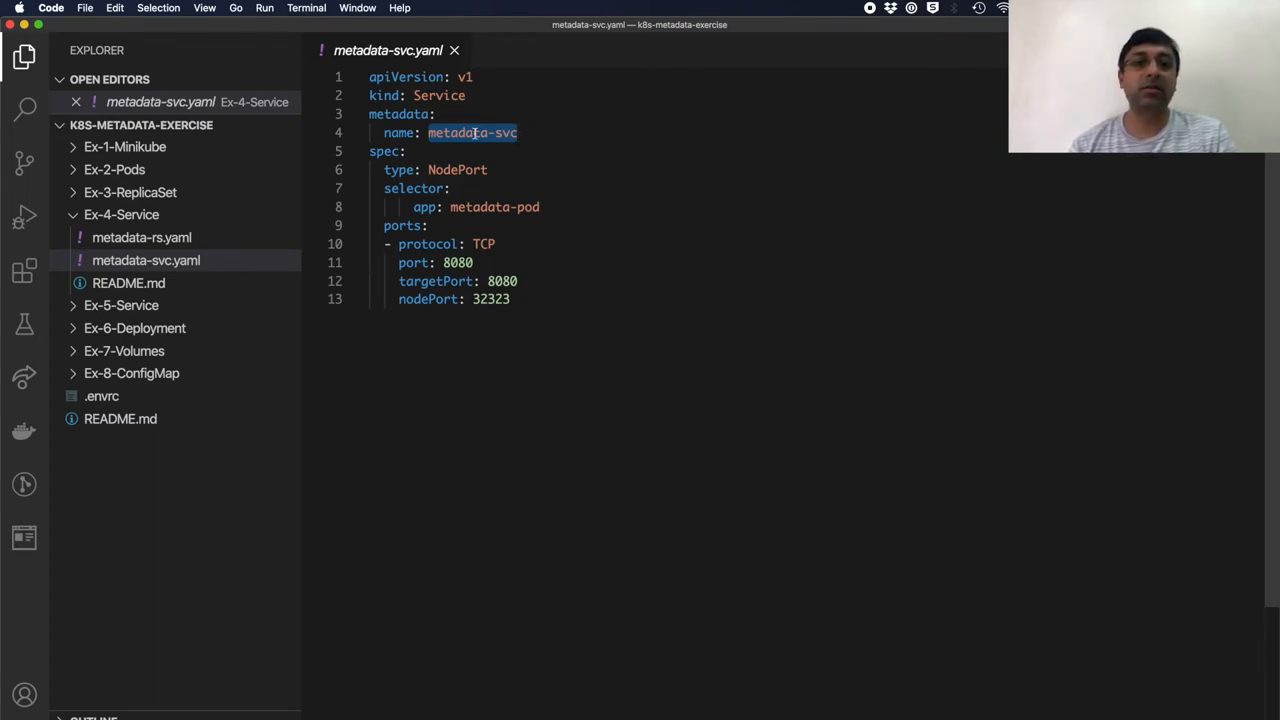
{"action": "double_click", "coordinate": [398, 170]}
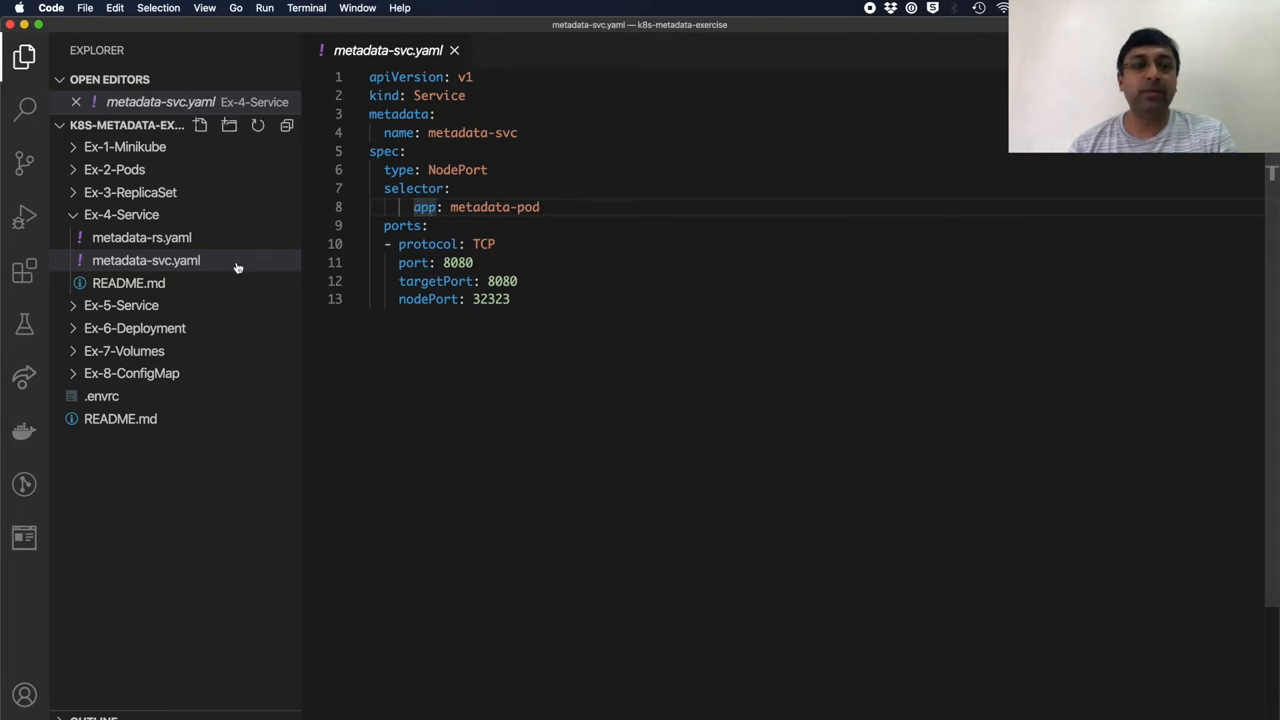
{"action": "left_click", "coordinate": [141, 237]}
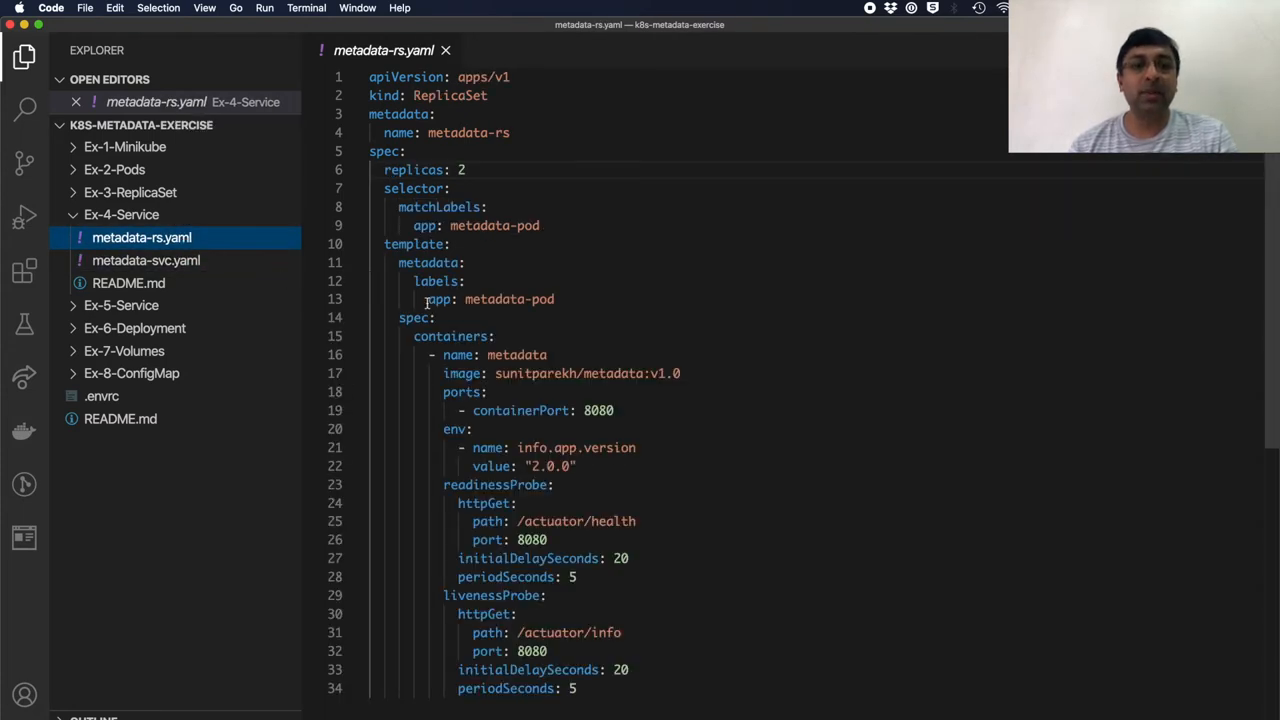
{"action": "double_click", "coordinate": [490, 299]}
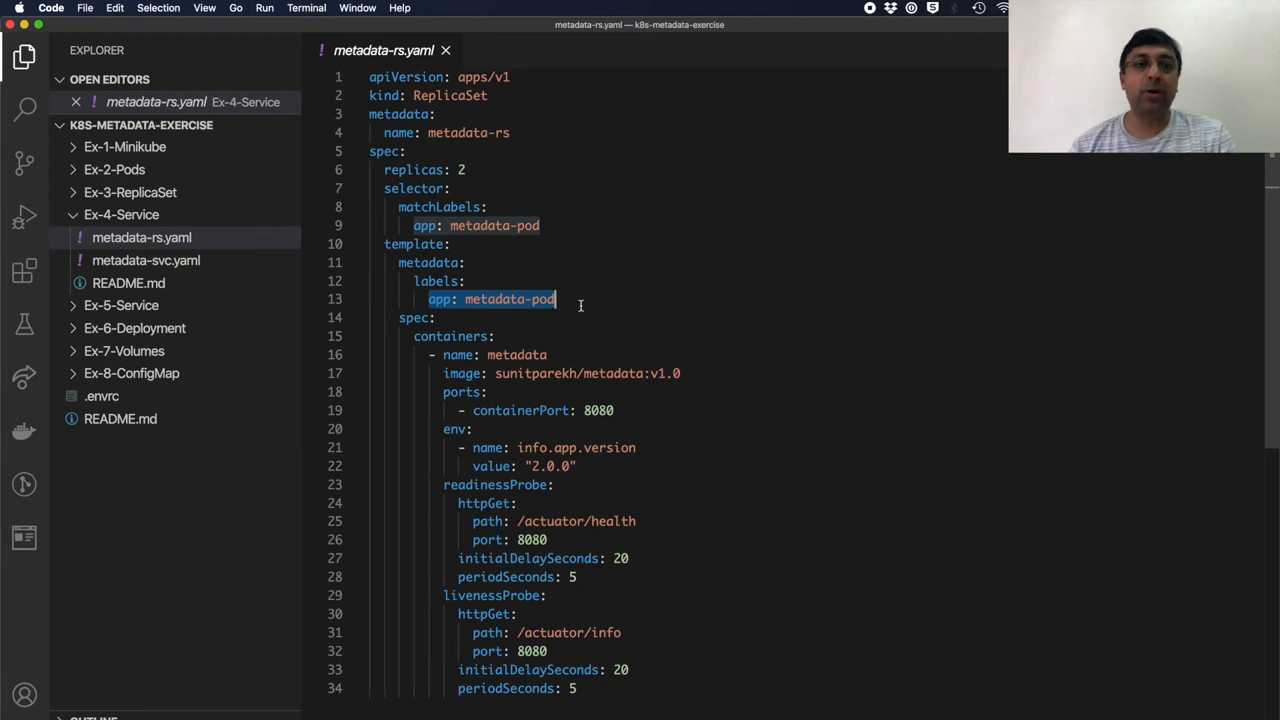
Apply metadata-svc.yaml and note the service's cluster IP 10.101.220.229.
{"action": "left_click", "coordinate": [146, 260]}
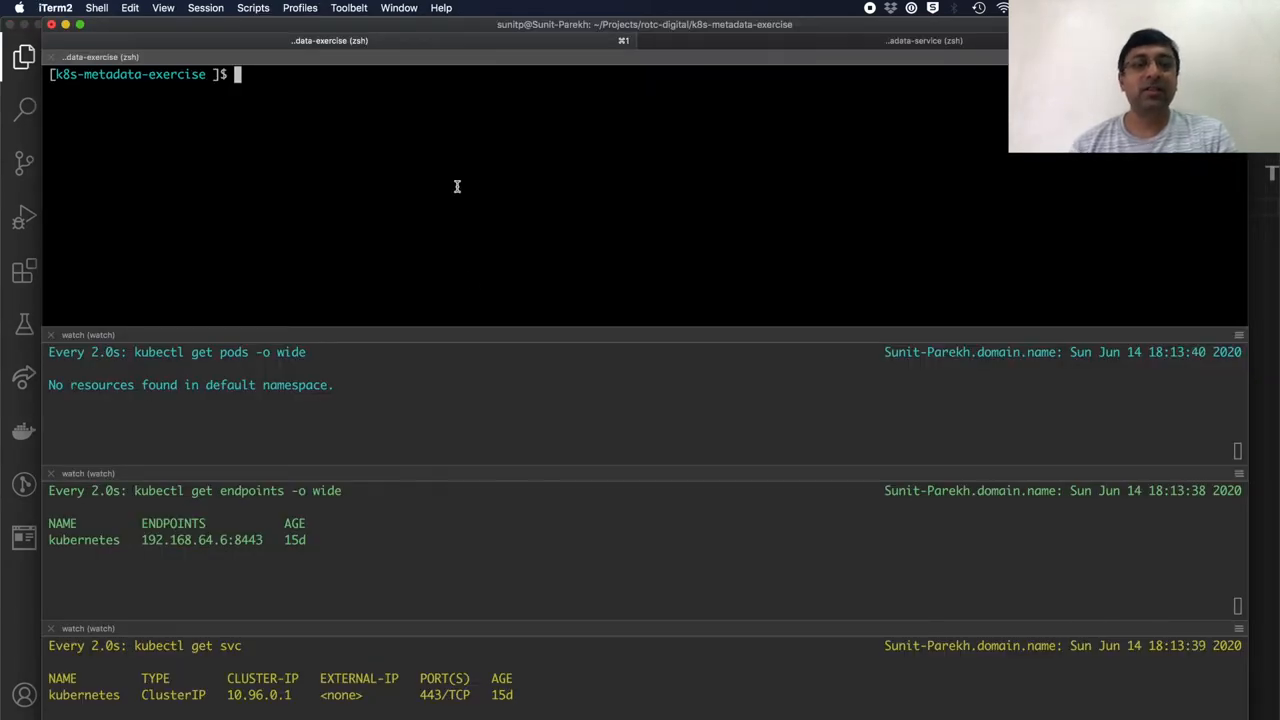
{"action": "type", "text": "kubectl apply -f Ex-4-Service/metadata-svc.yaml"}
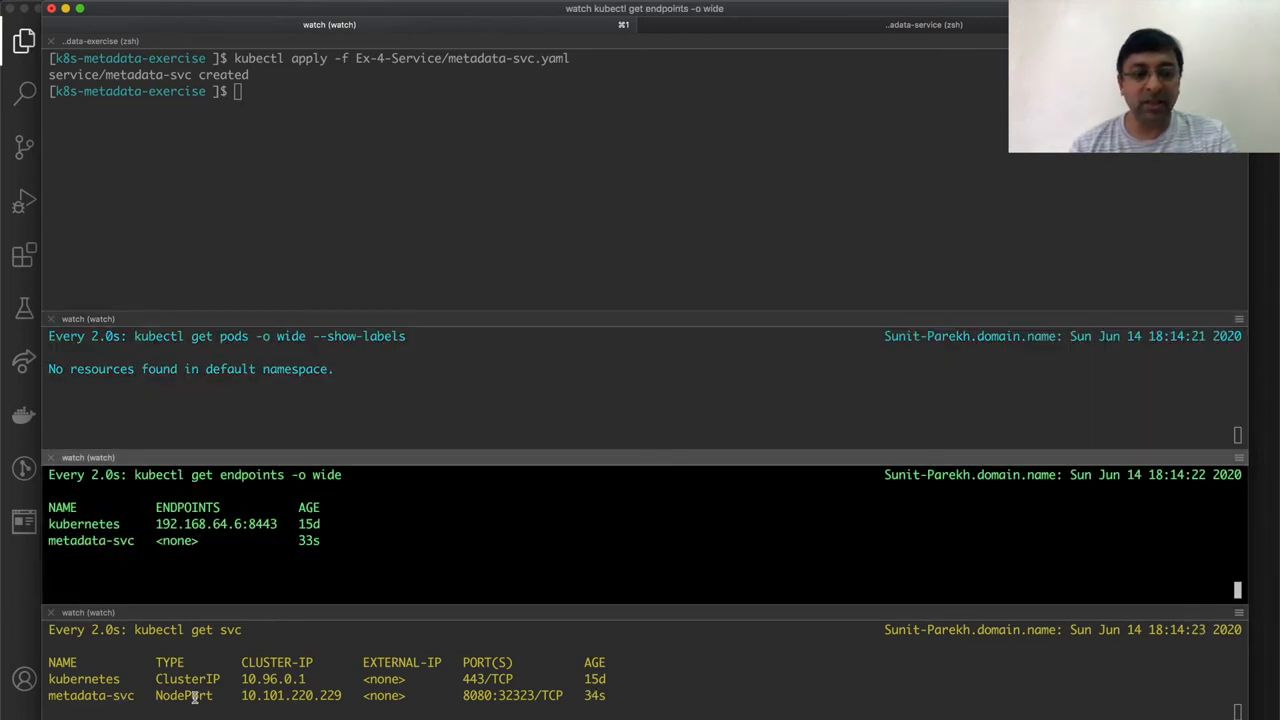
{"action": "double_click", "coordinate": [183, 695]}
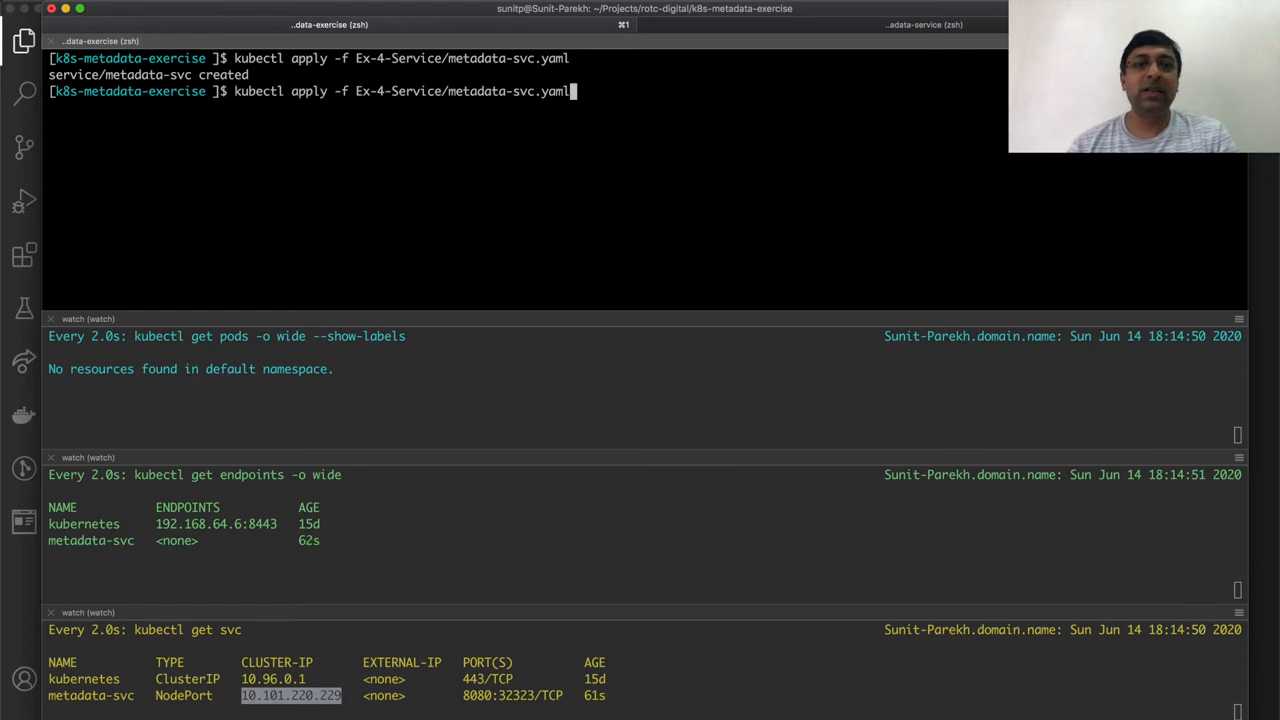
Apply the metadata-rs.yaml ReplicaSet manifest.
{"action": "type", "text": "metadata-rs.yaml"}
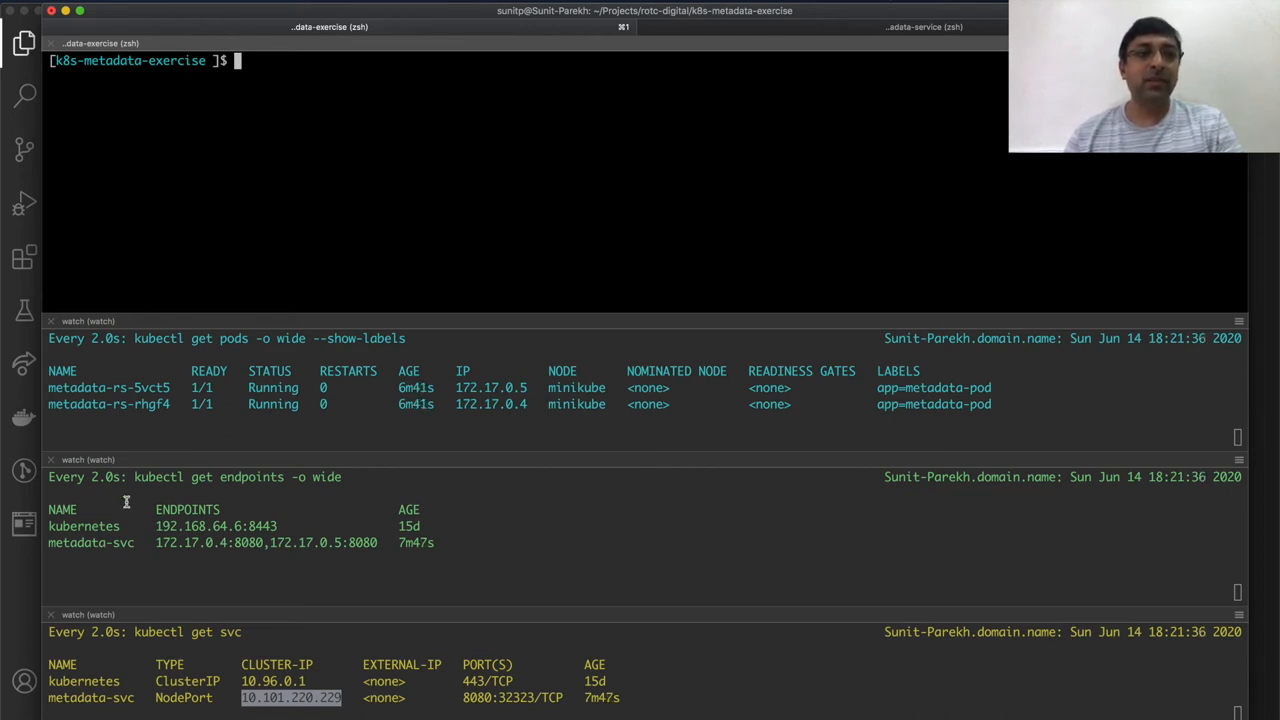
{"action": "mouse_move", "coordinate": [336, 195]}
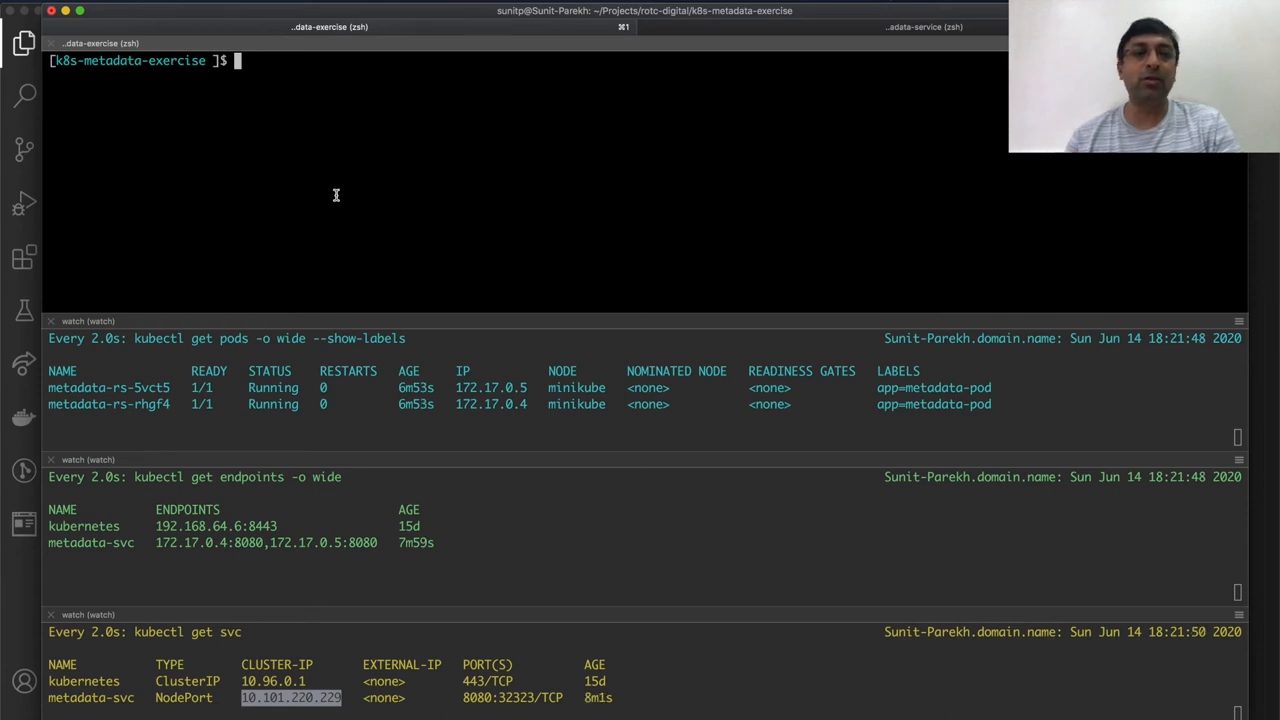
Apply the dnsutils.yaml test pod and open an interactive shell inside dnsutils.
{"action": "type", "text": "kubectl apply -f https://k8s.io/examples/admin/dns/dnsutils.yaml"}
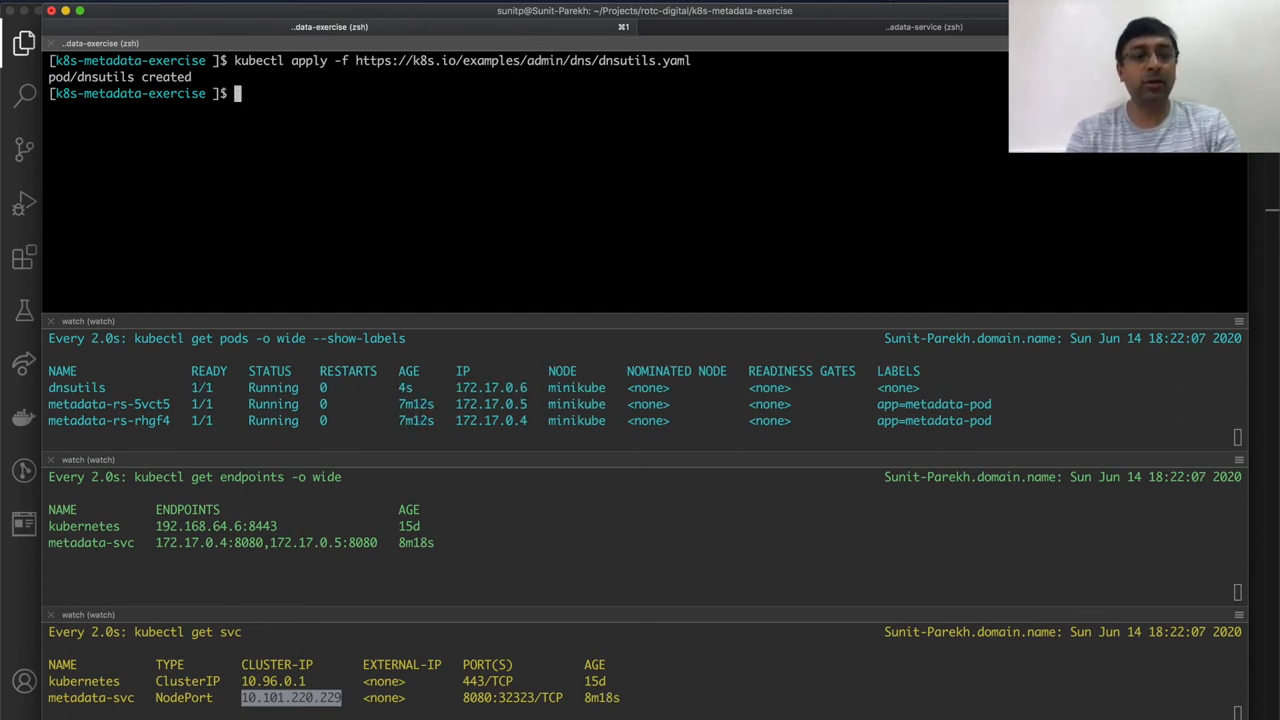
{"action": "key", "text": "Up"}
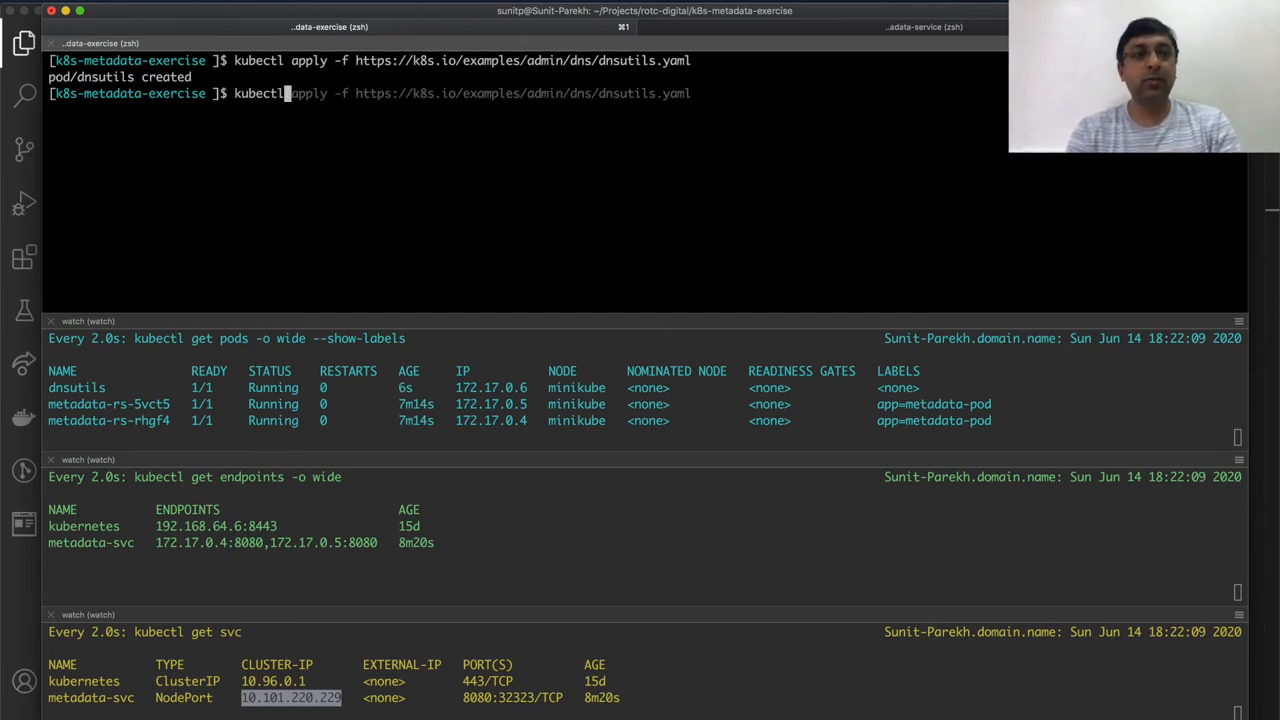
{"action": "type", "text": "kubectl exec -it dnsutils -- /bin/sh"}
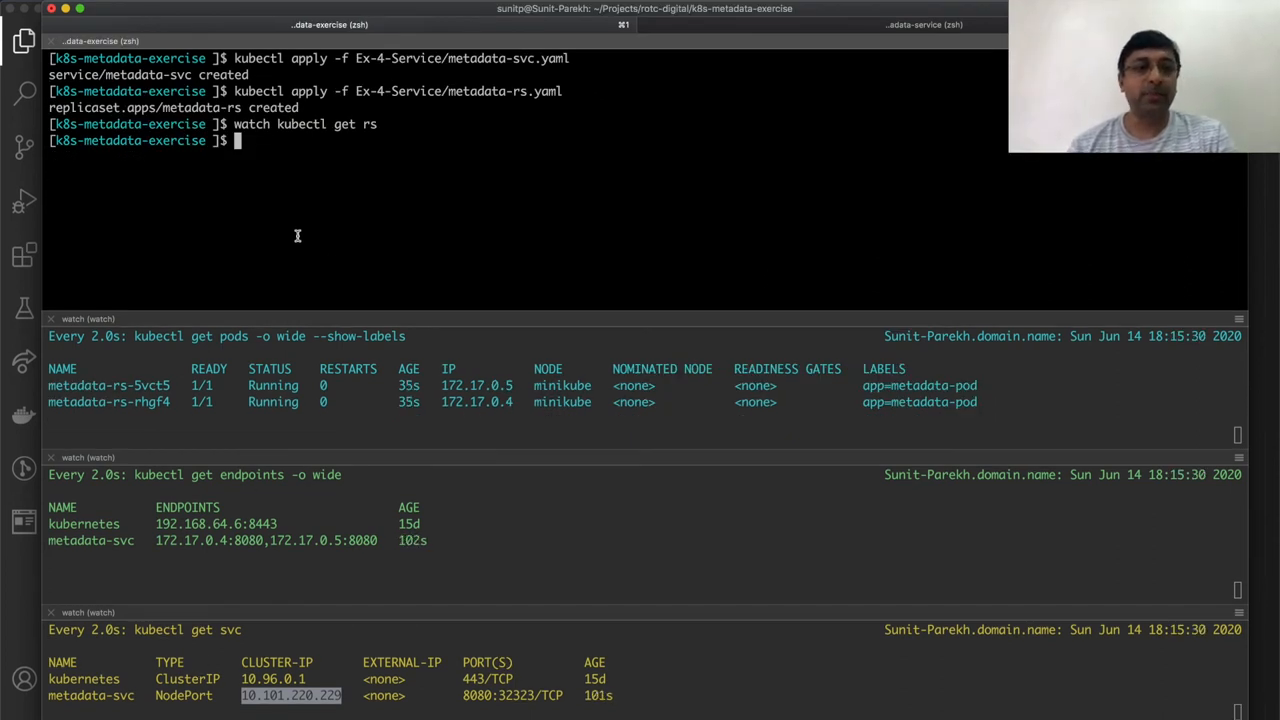
Run minikube ssh and send a JSON curl POST to port 32323 /metadata.
{"action": "type", "text": "minikube ssh"}
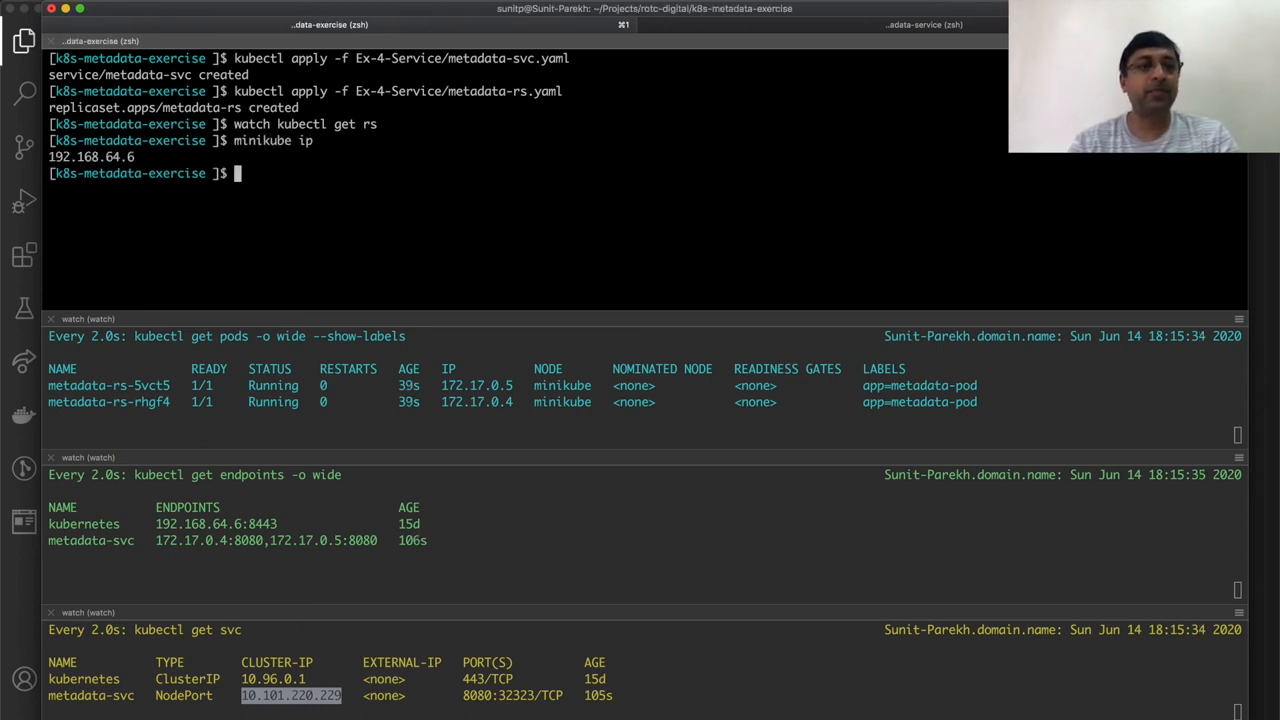
{"action": "type", "text": "curl --header \"Content-Type: application/json\" \\"}
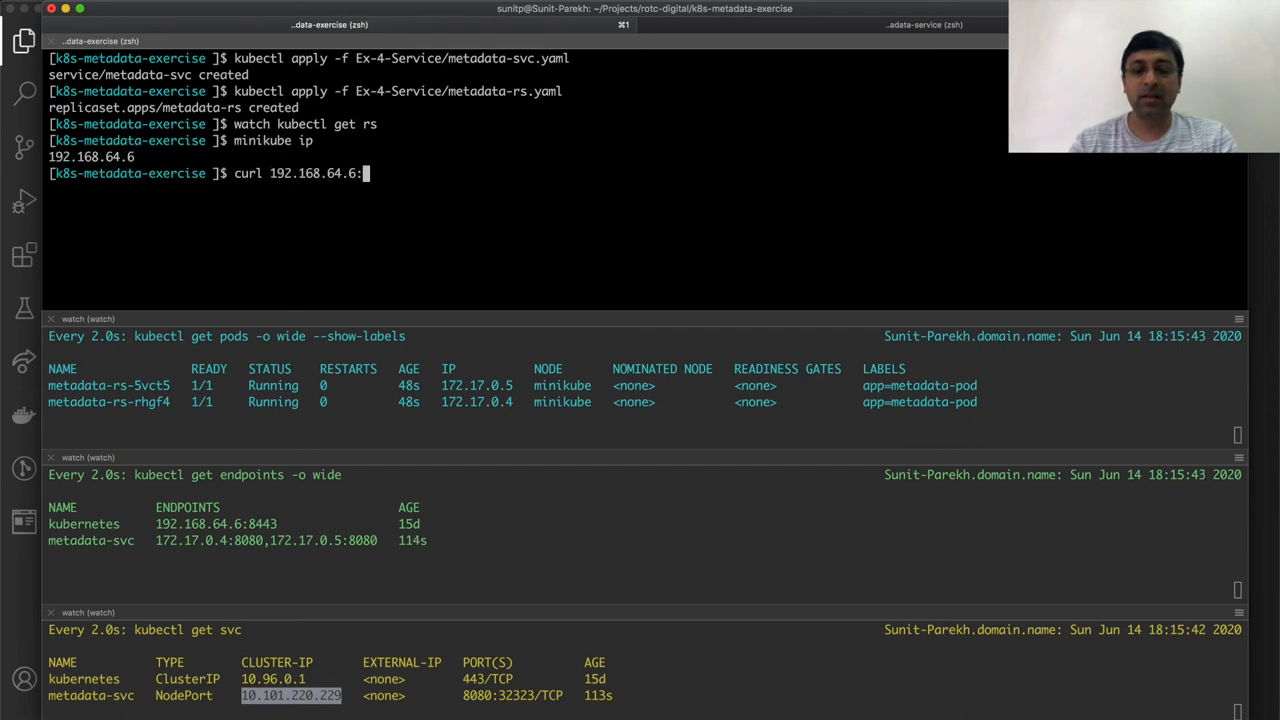
{"action": "type", "text": "32323/"}
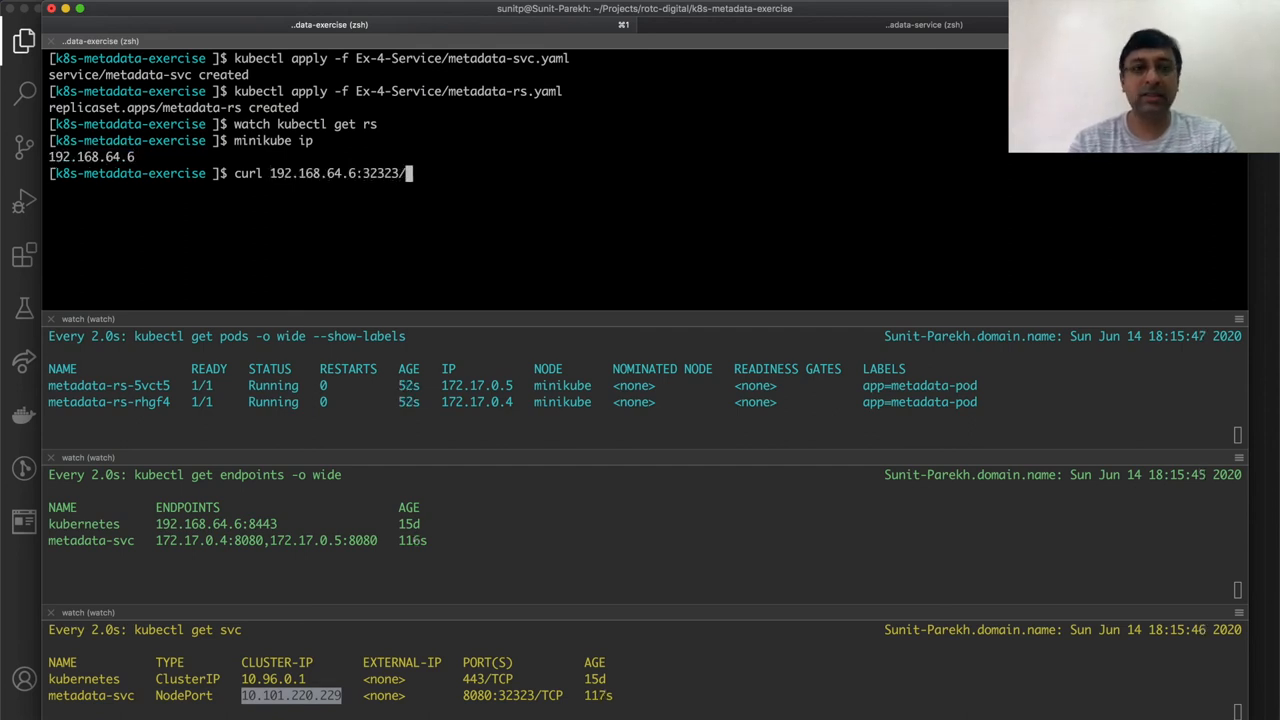
{"action": "type", "text": "metadata"}
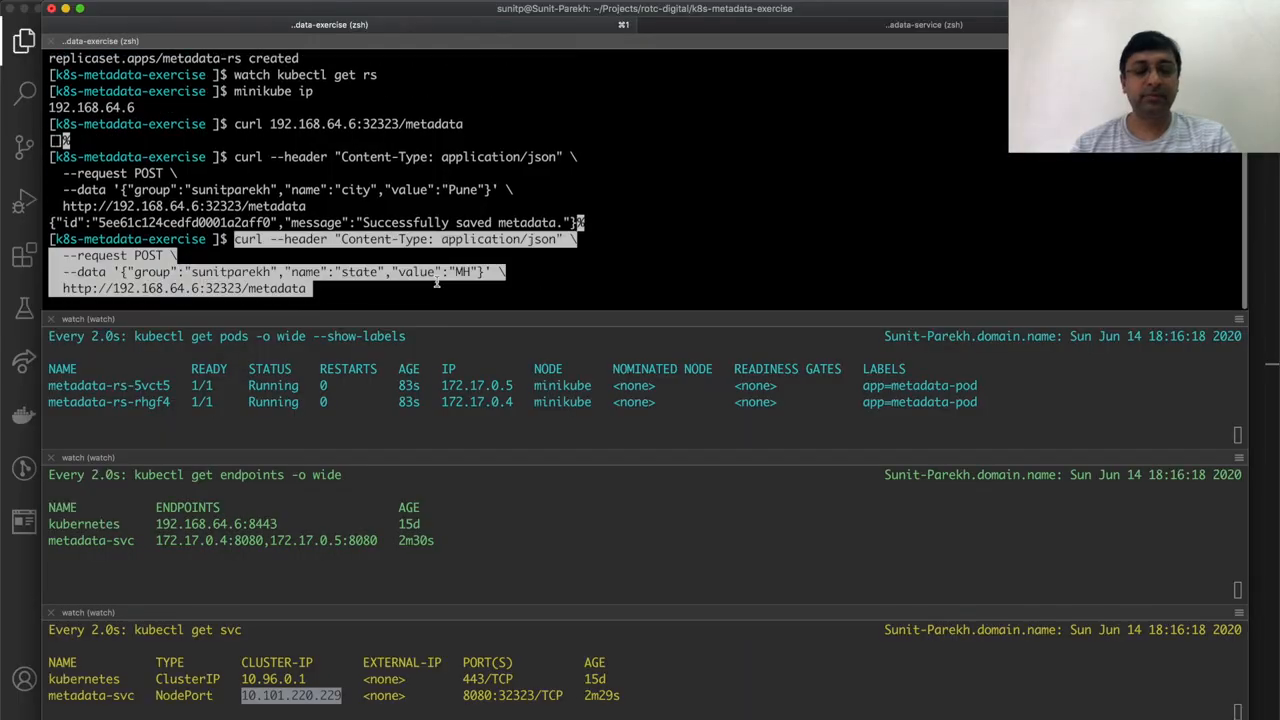
Send the state MH POST, then GET the stored metadata twice.
{"action": "key", "text": "Return"}
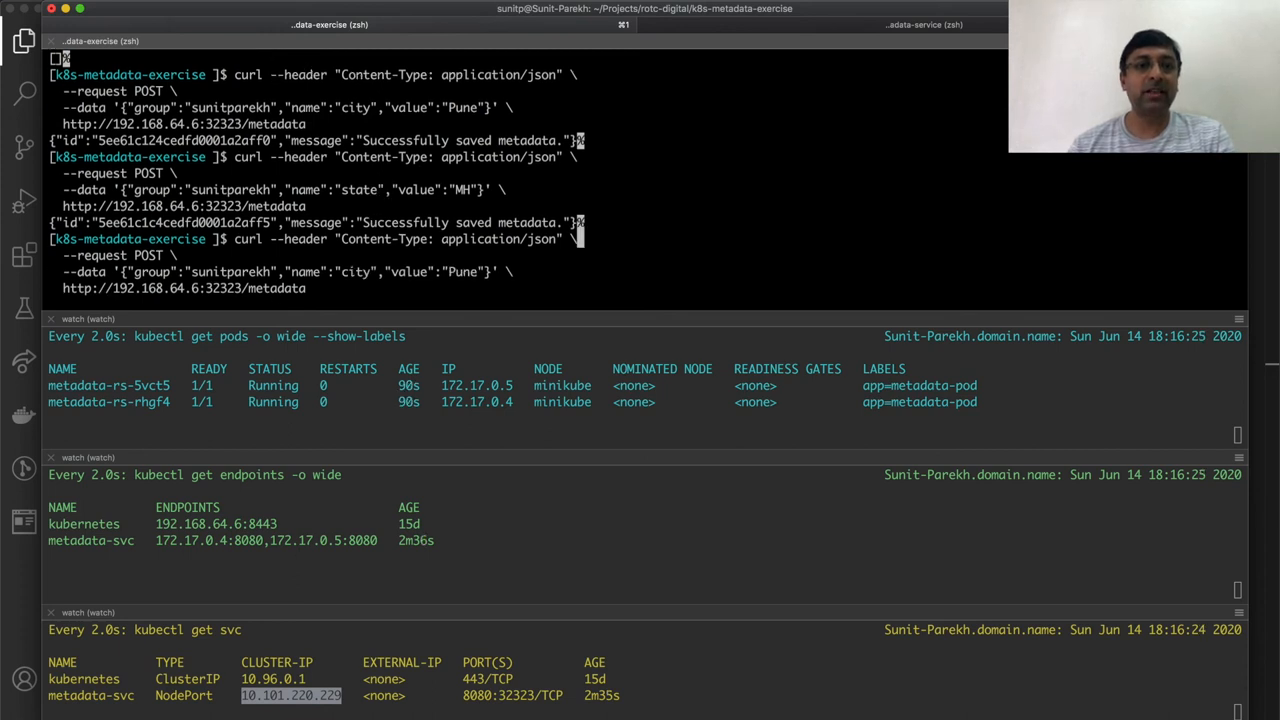
{"action": "type", "text": "curl 192.168.64.6:32323/metadata"}
{"action": "key", "text": "Return"}
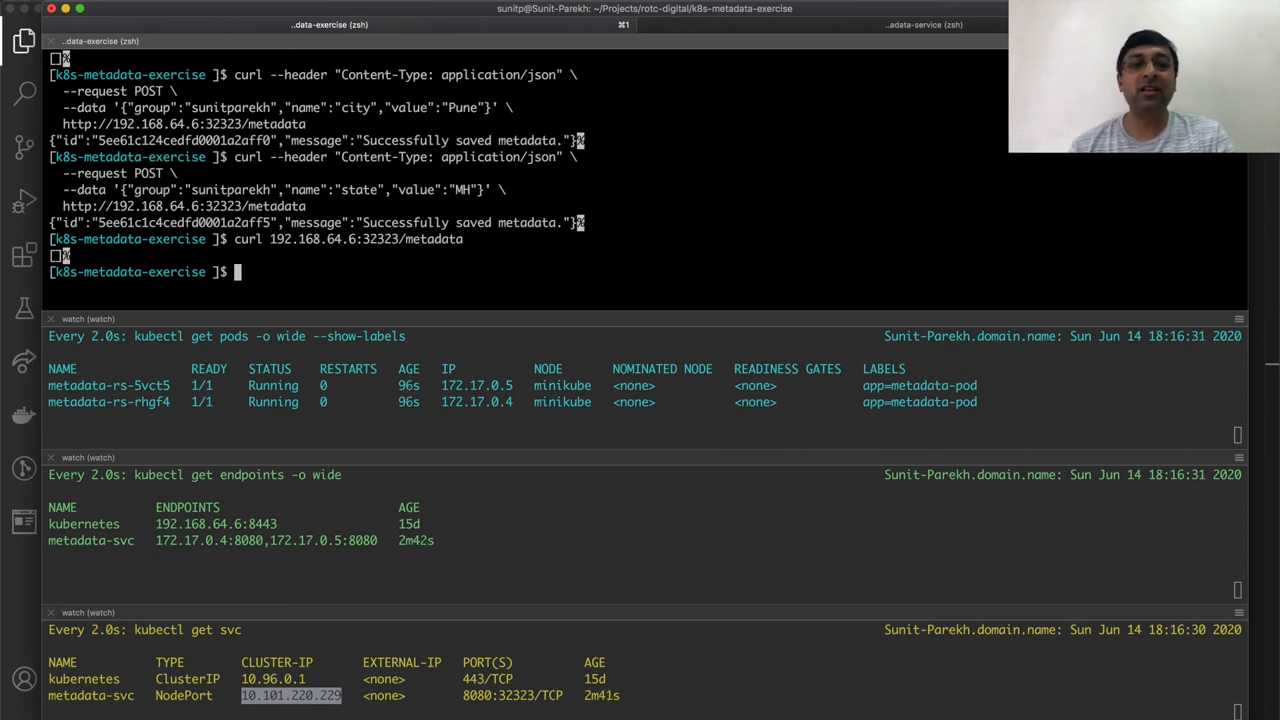
{"action": "key", "text": "Return"}
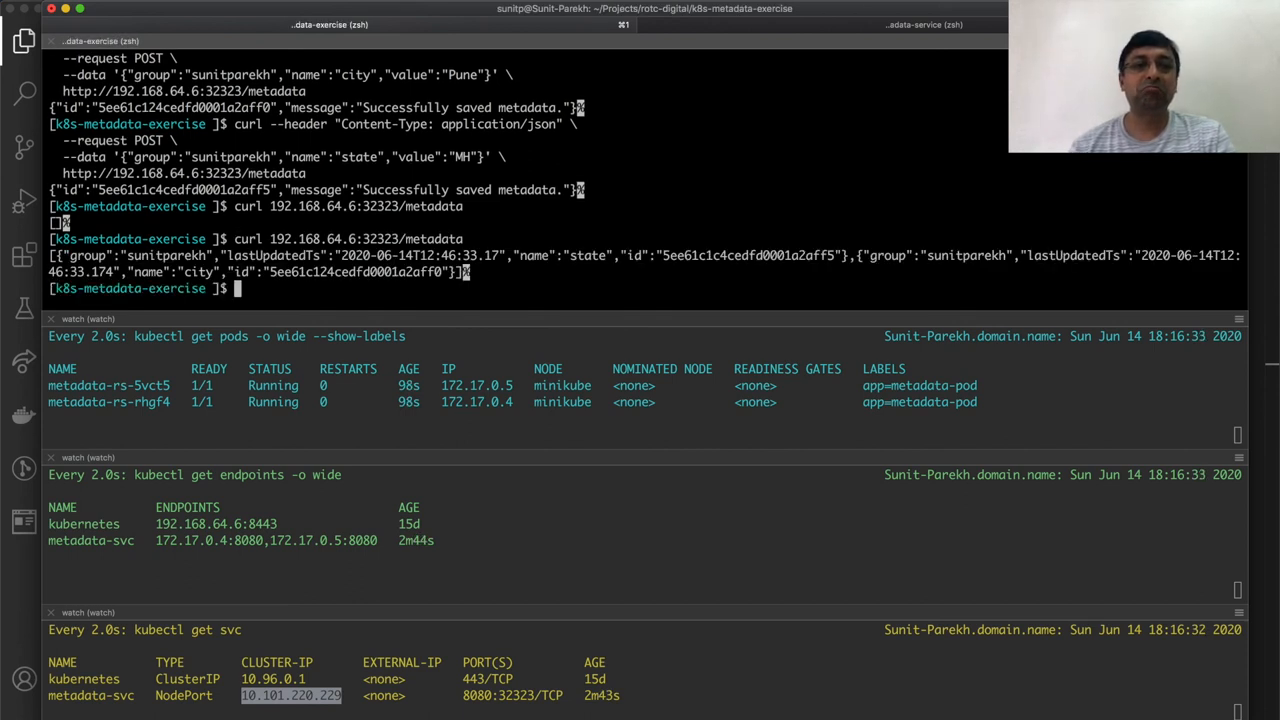